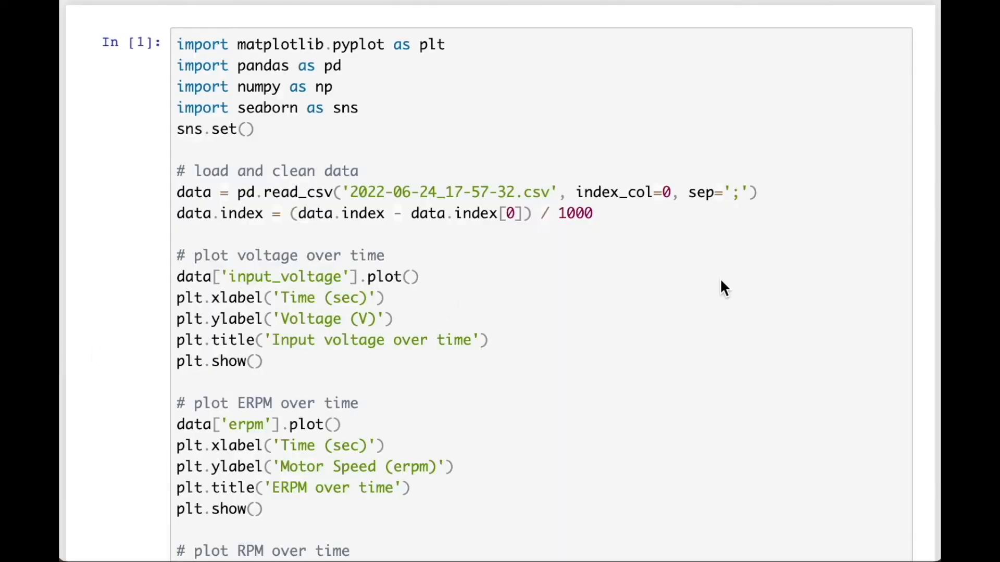
mouse_move(835, 285)
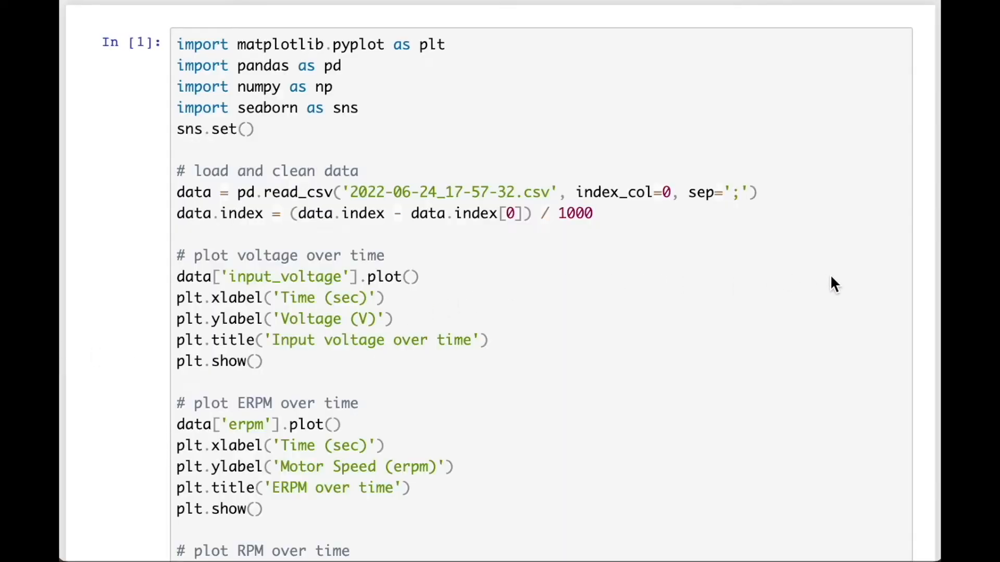
scroll(down, 3)
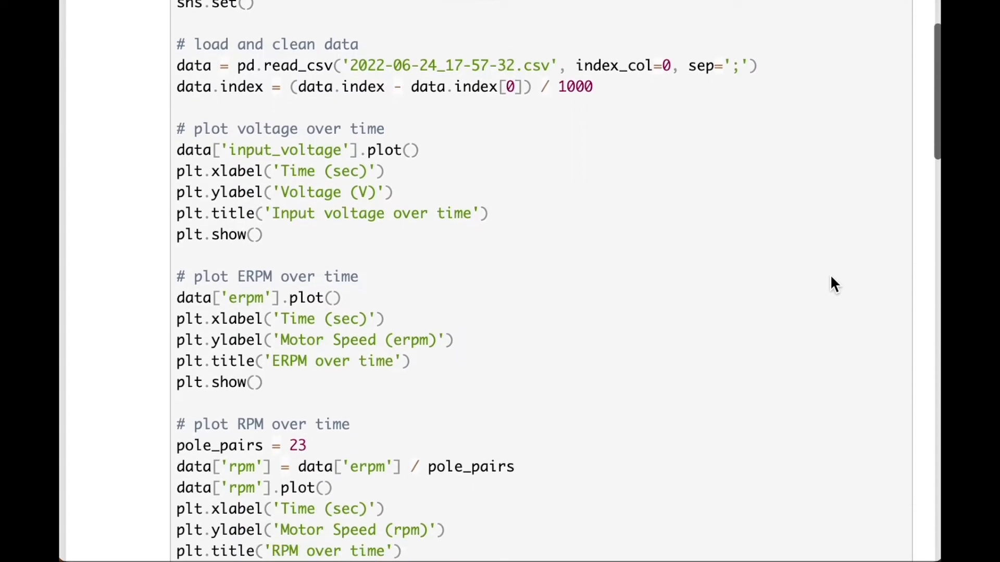
scroll(down, 3)
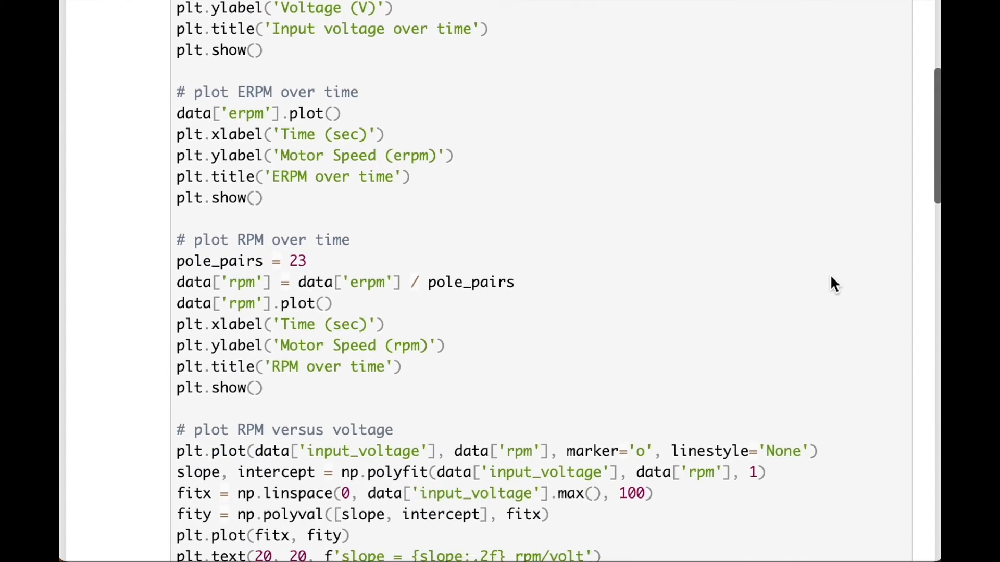
scroll(down, 3)
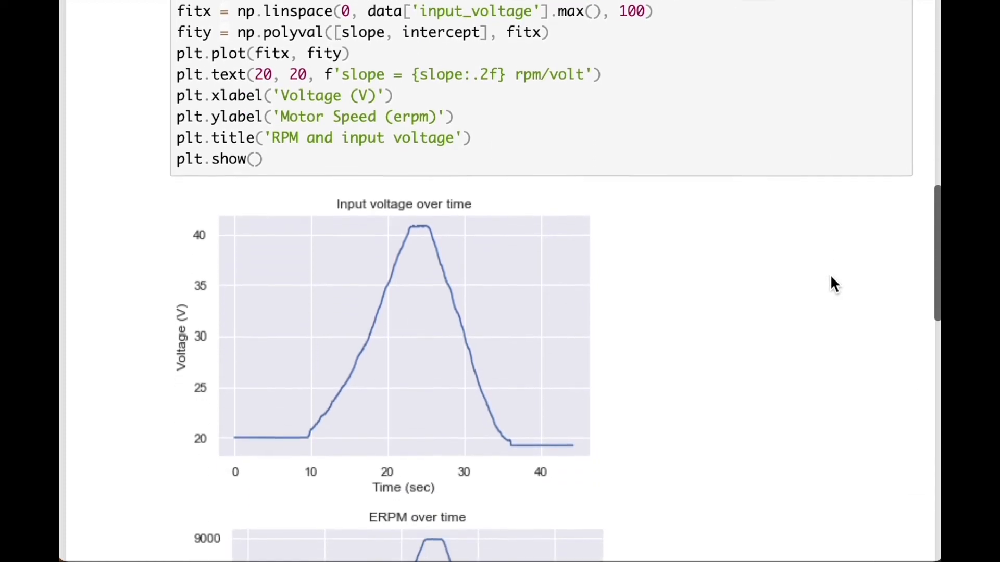
scroll(down, 3)
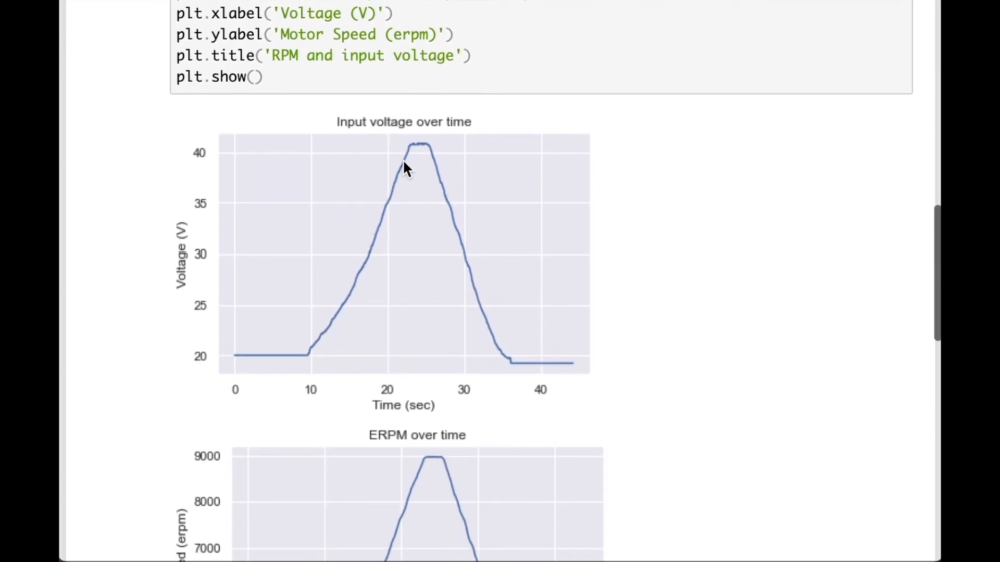
mouse_move(631, 369)
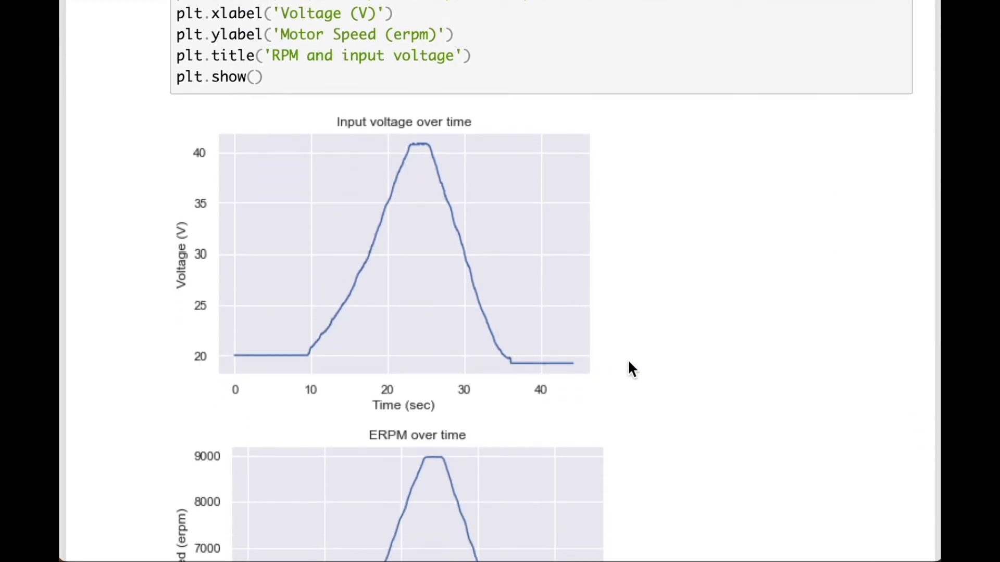
scroll(down, 3)
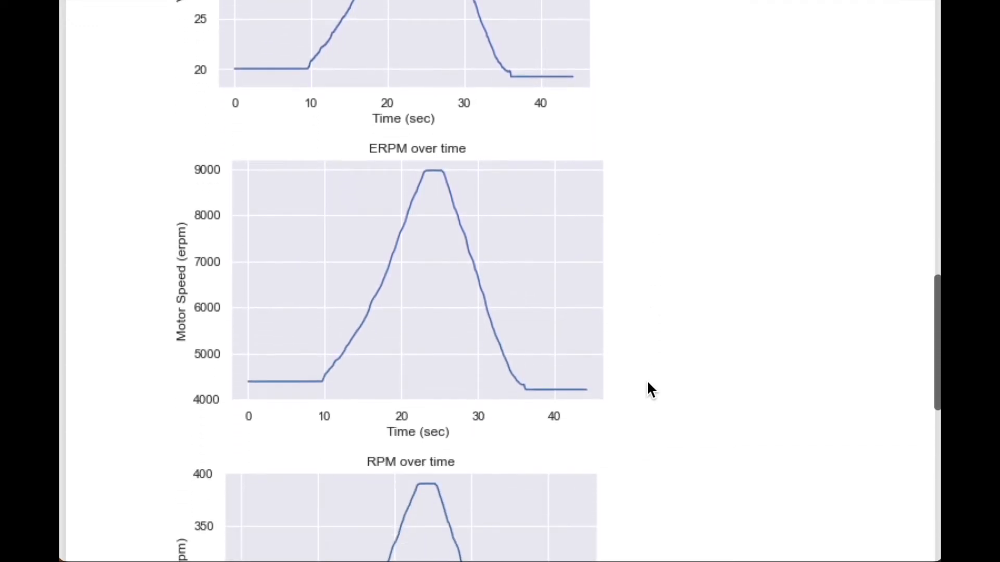
mouse_move(423, 180)
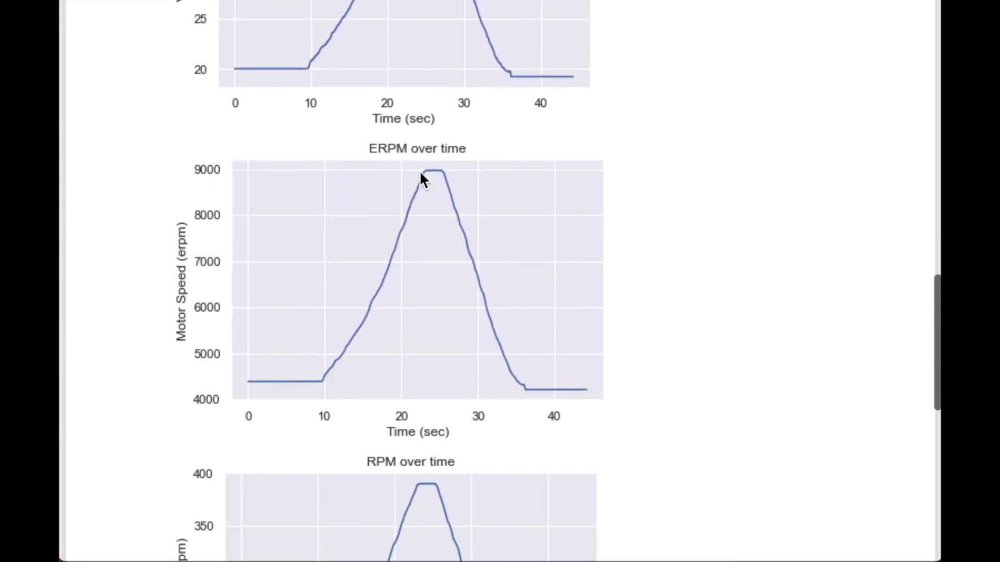
mouse_move(585, 399)
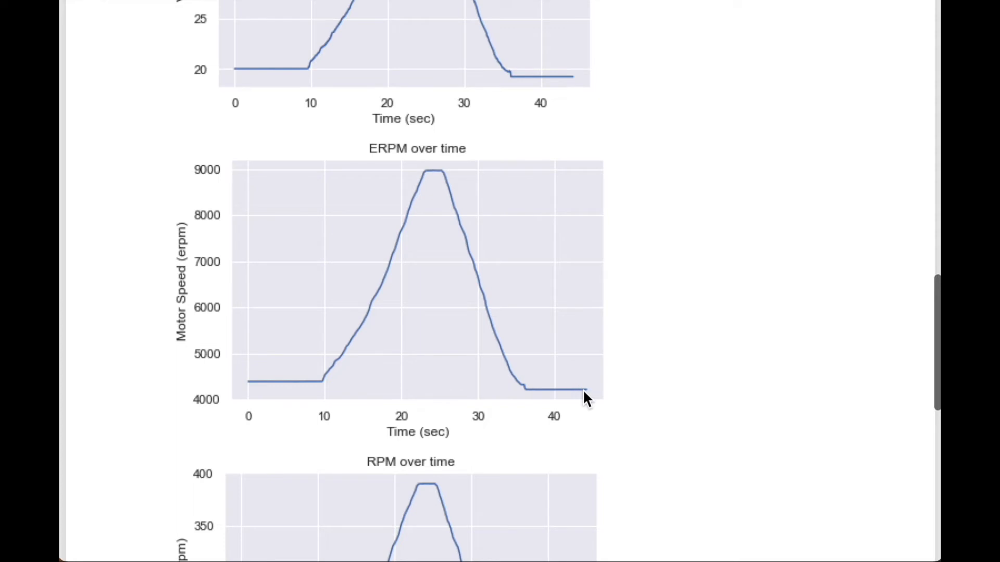
scroll(down, 3)
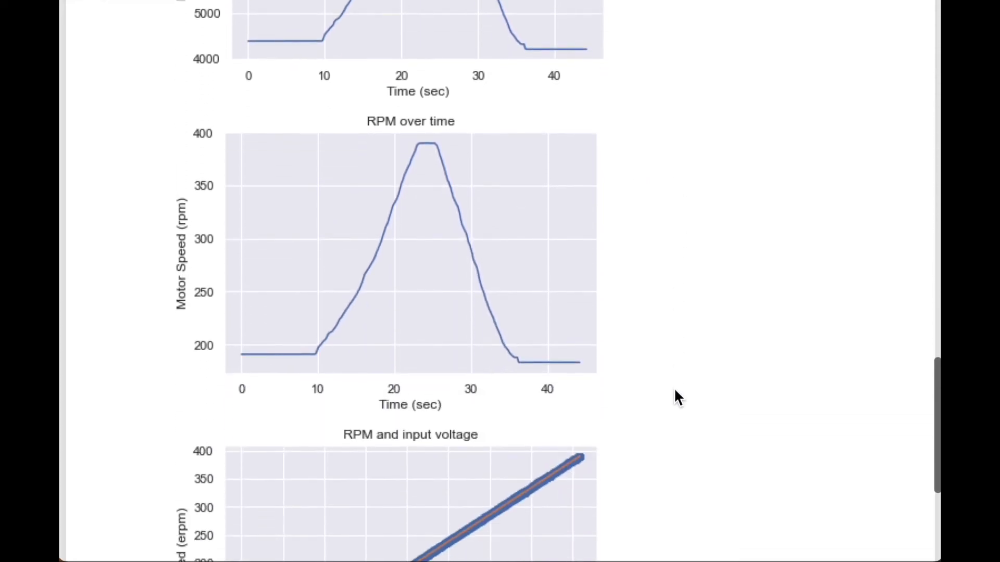
scroll(up, 3)
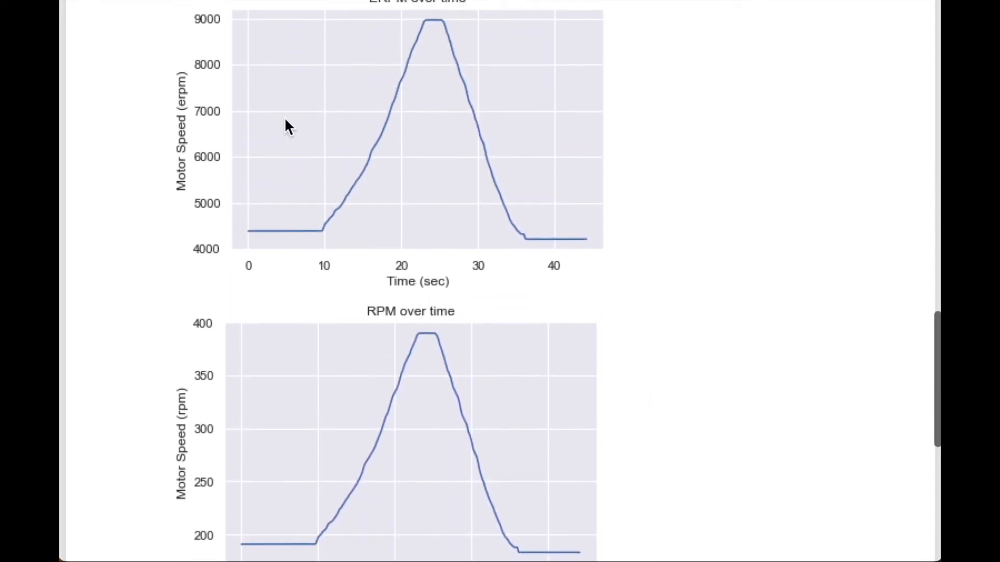
scroll(down, 3)
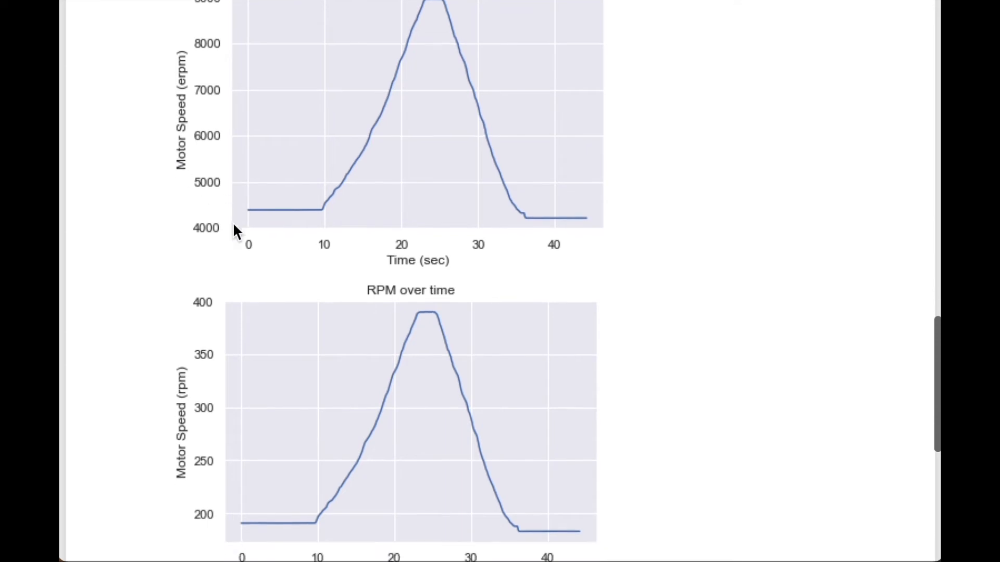
scroll(down, 3)
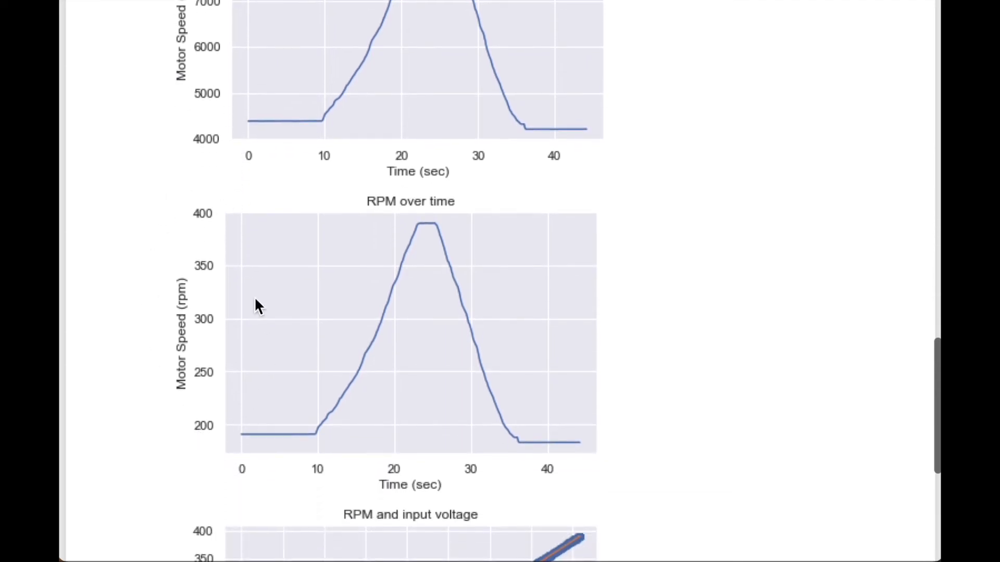
scroll(down, 3)
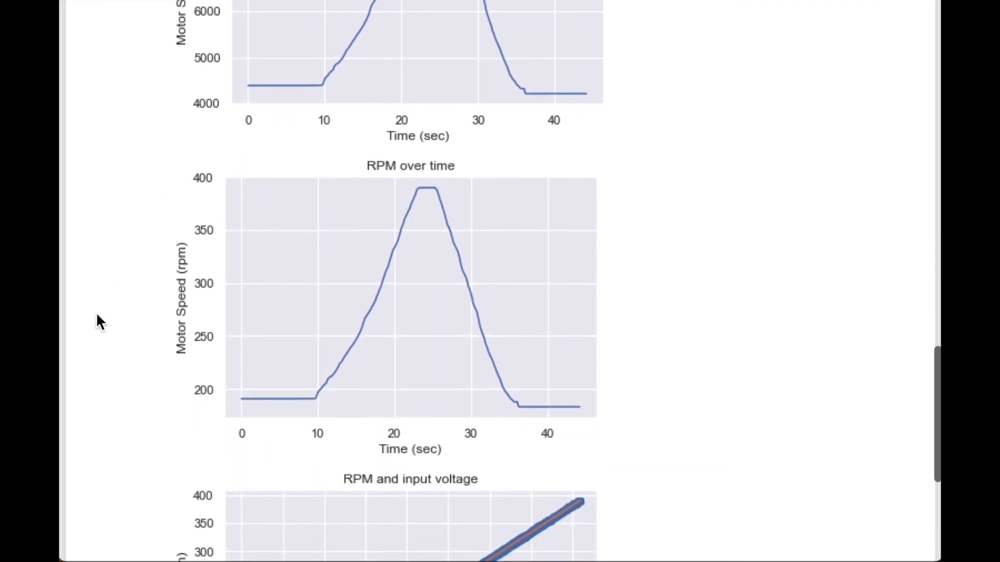
scroll(down, 3)
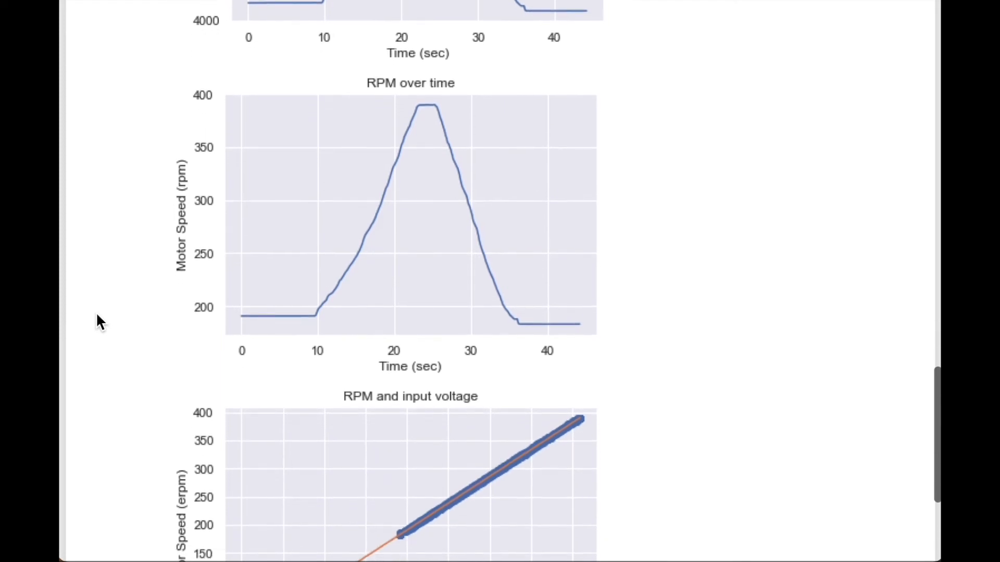
scroll(up, 3)
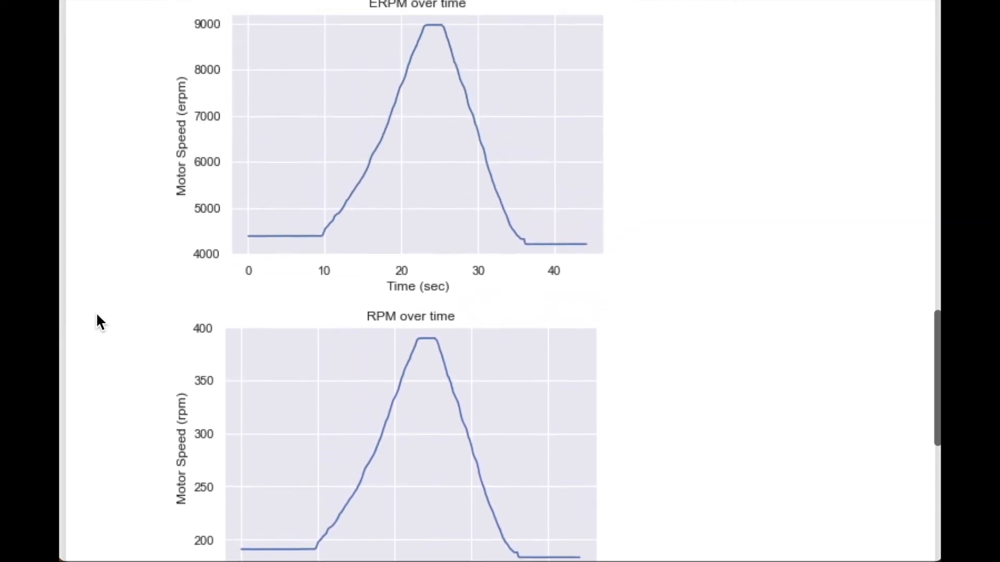
scroll(up, 3)
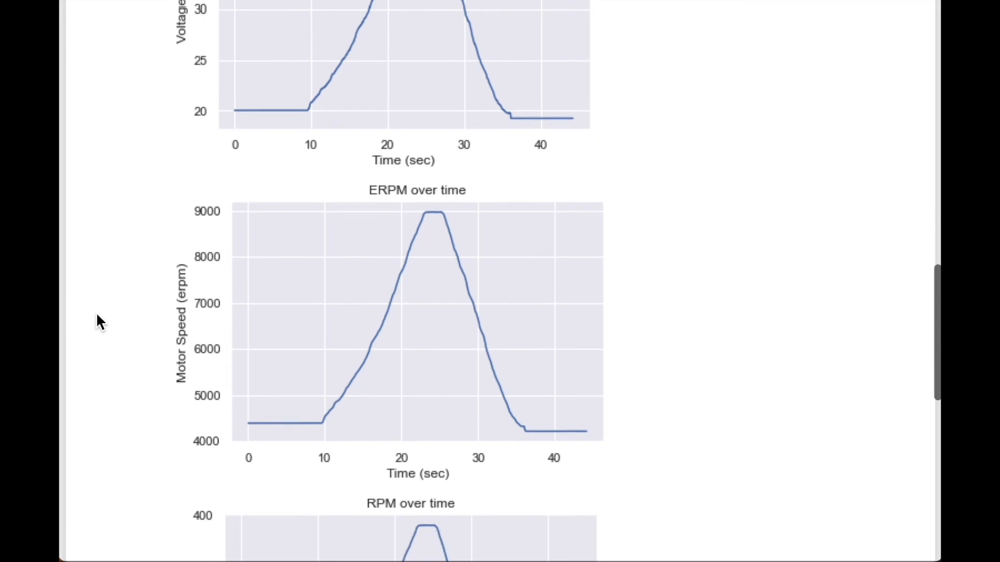
scroll(down, 3)
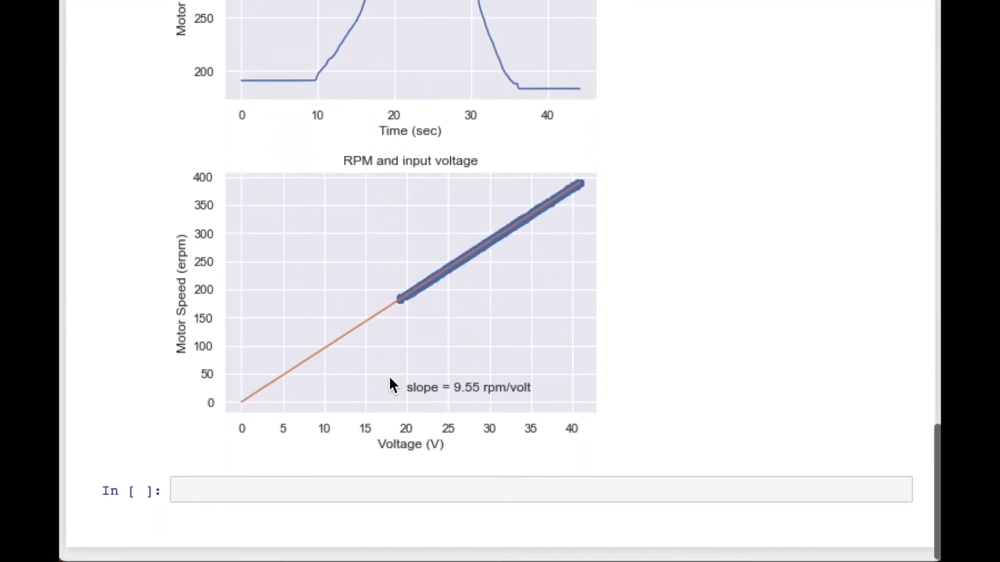
mouse_move(714, 319)
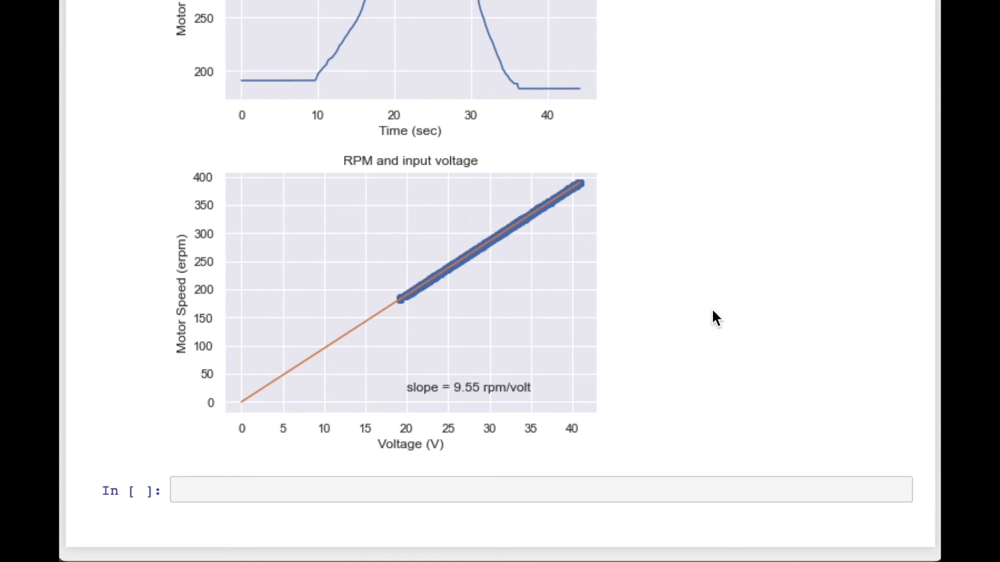
mouse_move(567, 188)
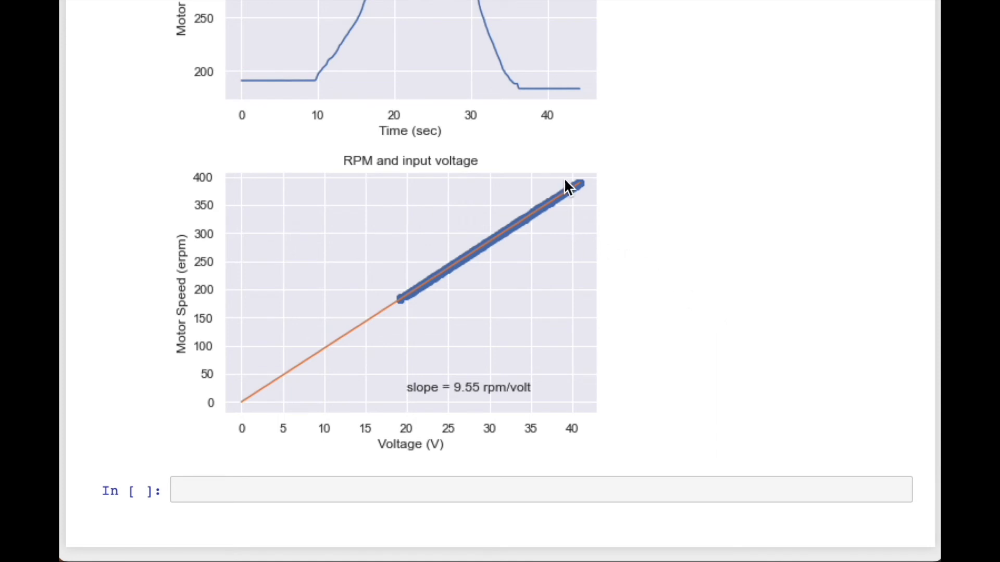
mouse_move(284, 395)
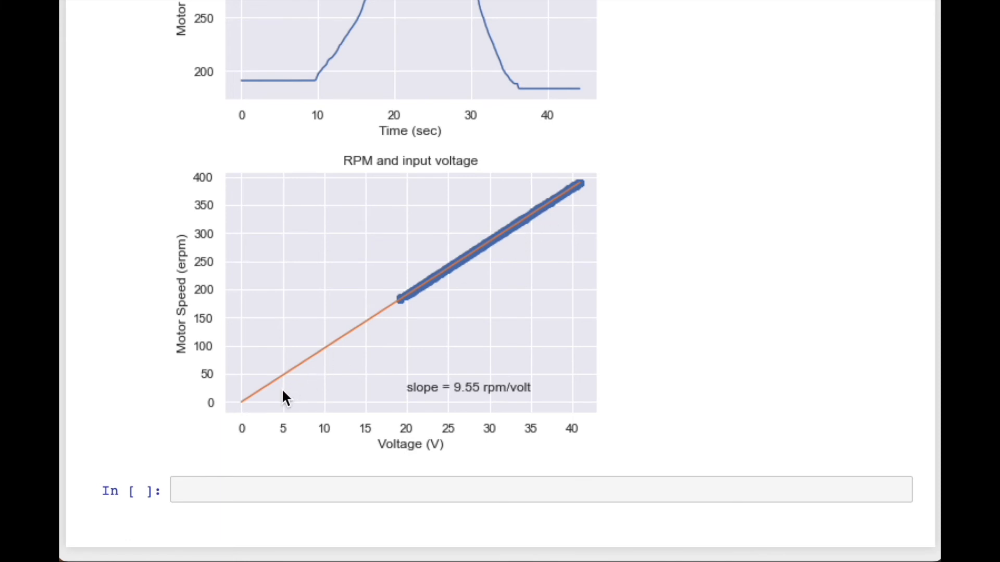
mouse_move(236, 401)
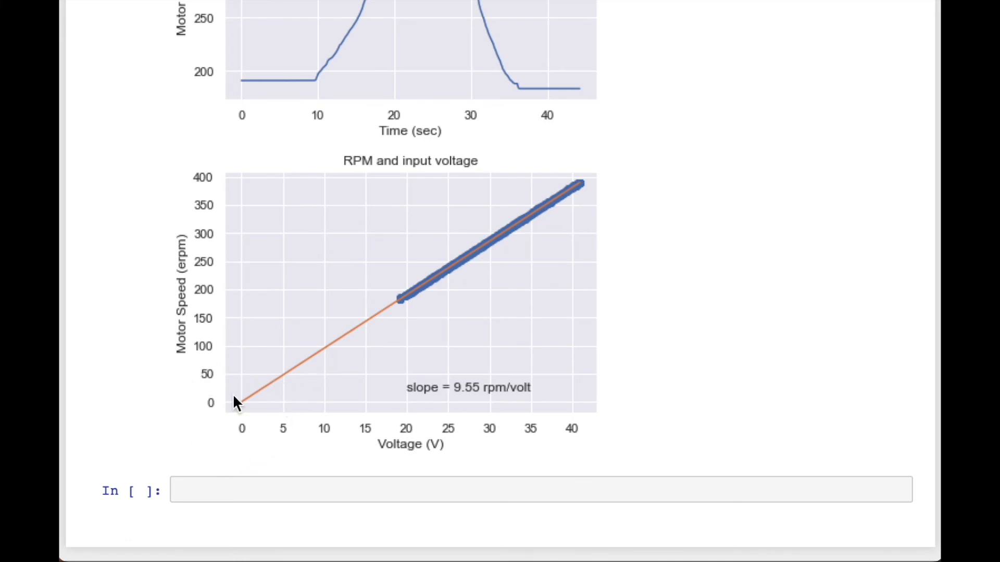
mouse_move(357, 364)
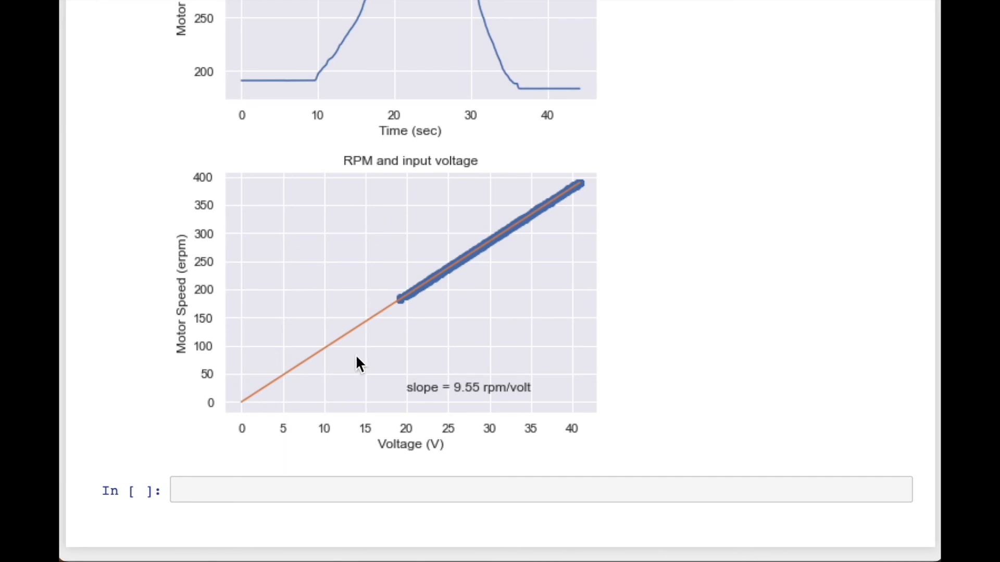
mouse_move(487, 351)
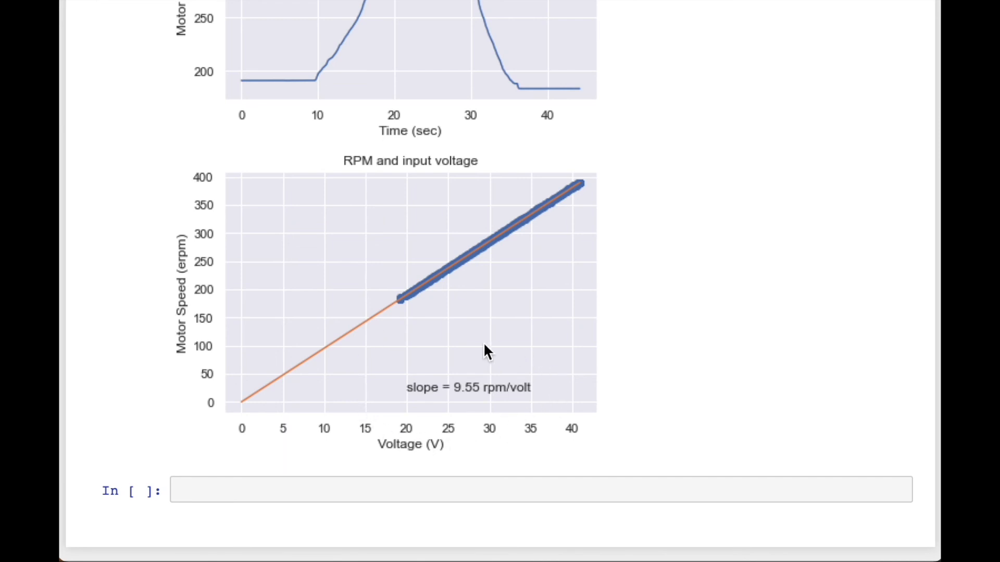
mouse_move(550, 231)
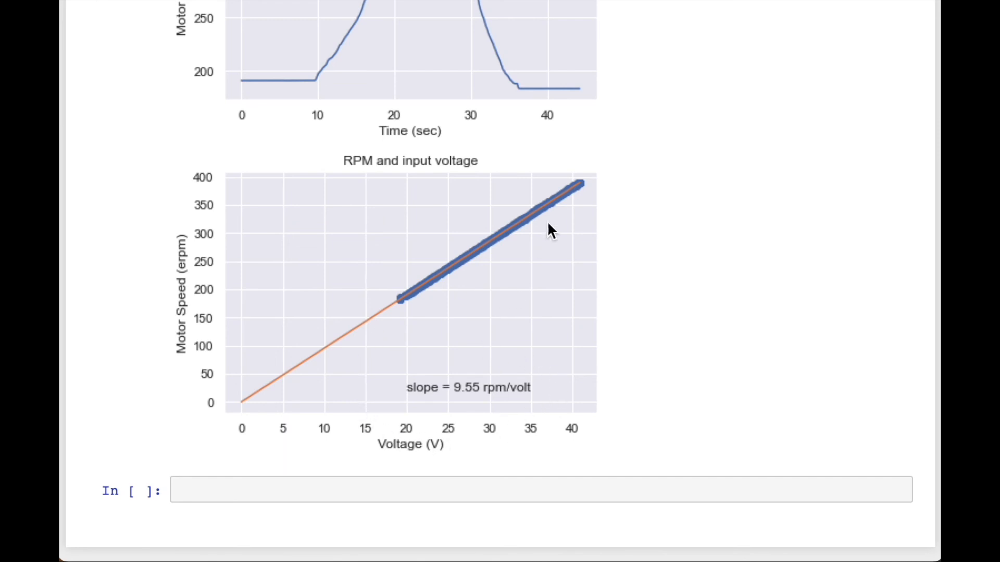